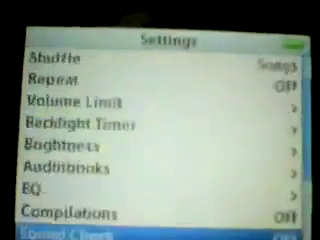
Scroll the iPod's Settings menu down to reach the Shuffle entry and set it Off
scroll("down", 3)
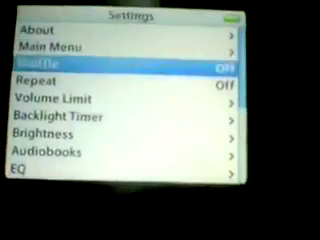
key("Menu")
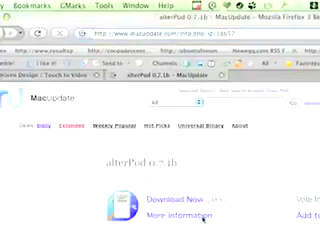
Read through the MacUpdate altPod listing and start the altPod download
scroll("down", 3)
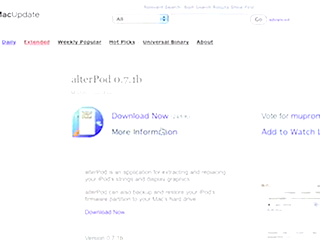
scroll("down", 3)
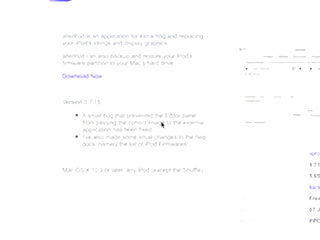
scroll("up", 3)
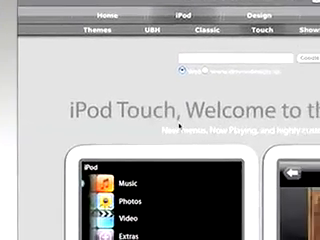
Scroll the Driven Design iPod Touch theme page down to its Download button and get the theme
scroll("down", 3)
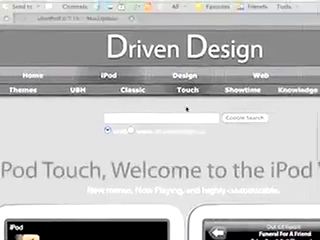
scroll("down", 3)
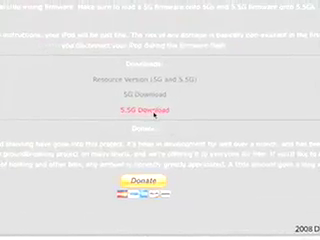
scroll("down", 3)
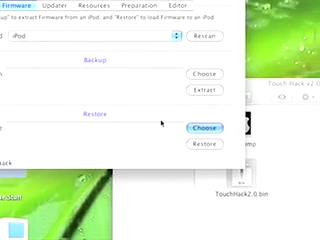
Expand the location pop-up in altPod's Restore file sheet to browse folders for a firmware file
left_click(198, 128)
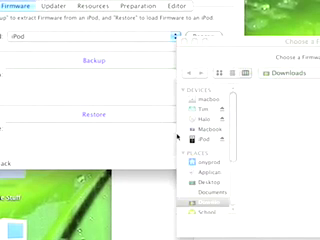